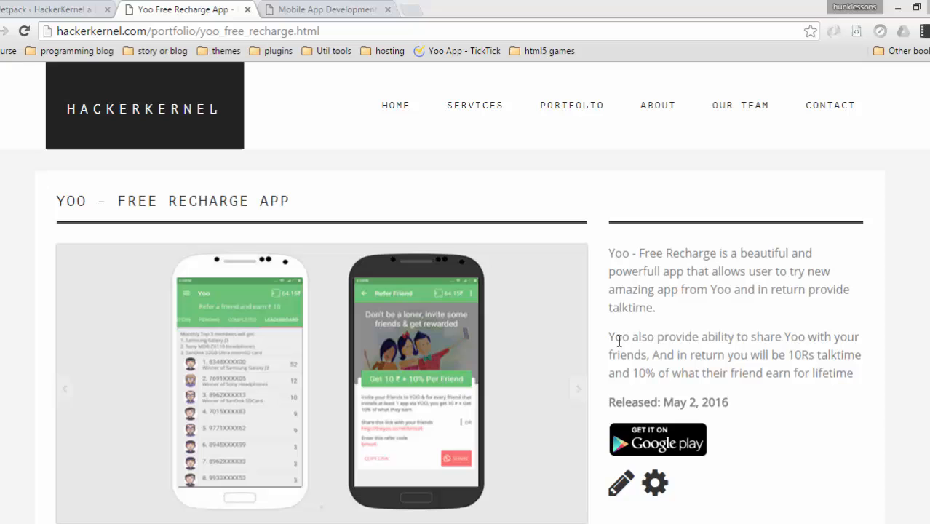
- Highlight the paragraph about sharing Yoo with friends on the Yoo Free Recharge page
{"action": "left_click_drag", "start_coordinate": [609, 336], "coordinate": [760, 355]}
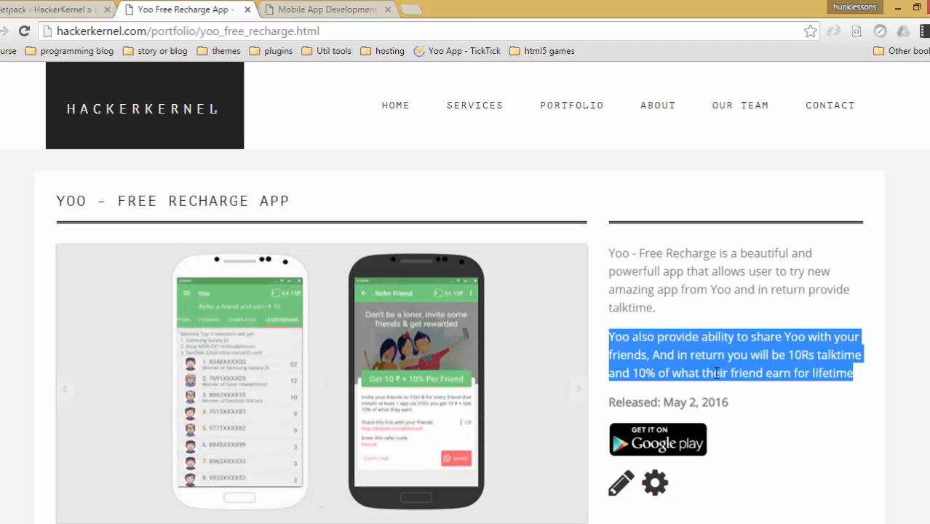
{"action": "mouse_move", "coordinate": [575, 326]}
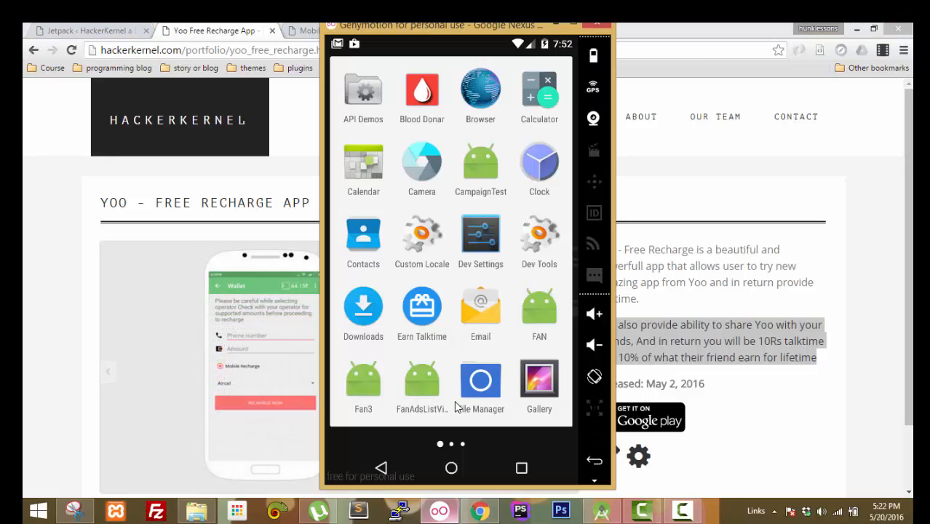
- Dismiss the Genymotion emulator window to return to the Yoo Free Recharge page
{"action": "left_click", "coordinate": [423, 379]}
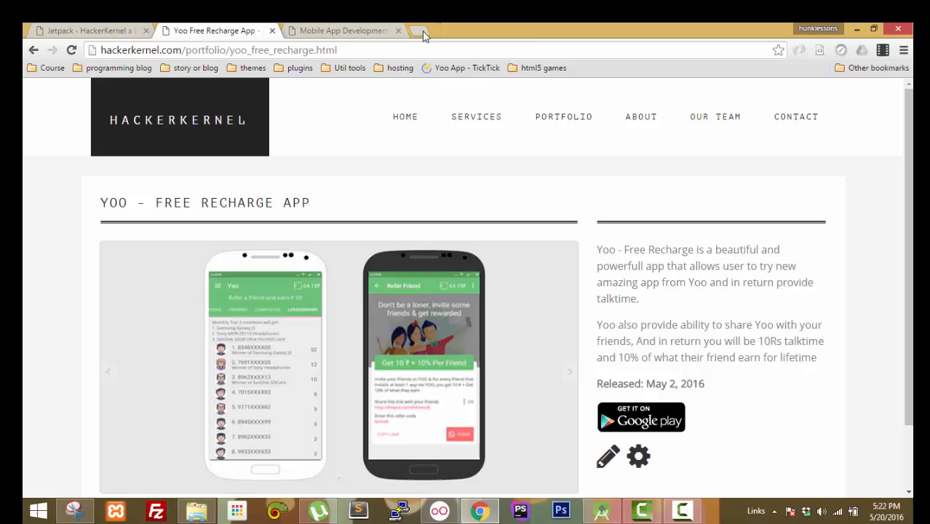
- Load api.hackerkernel.com/blog/ in a new tab to view its JSON list, then return to the home page tab
{"action": "left_click", "coordinate": [425, 31]}
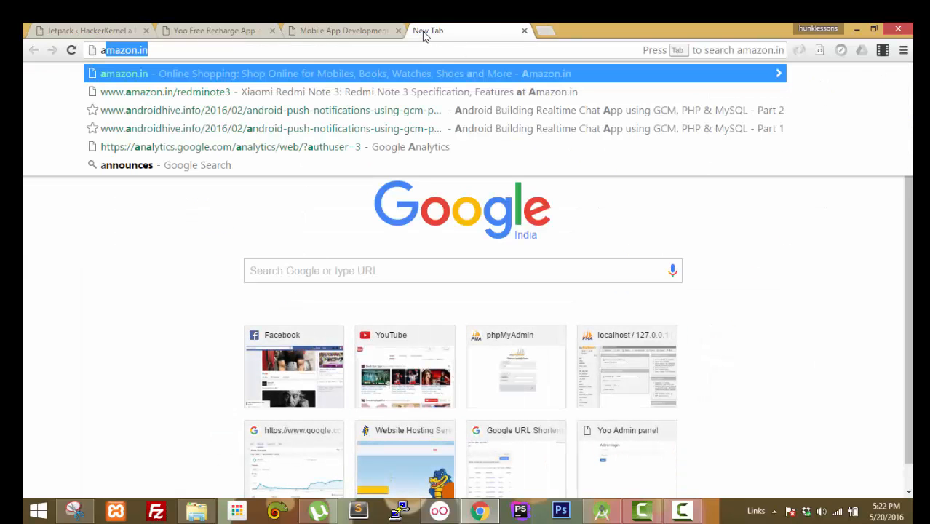
{"action": "type", "text": "api.hackerkernel.com/blog/"}
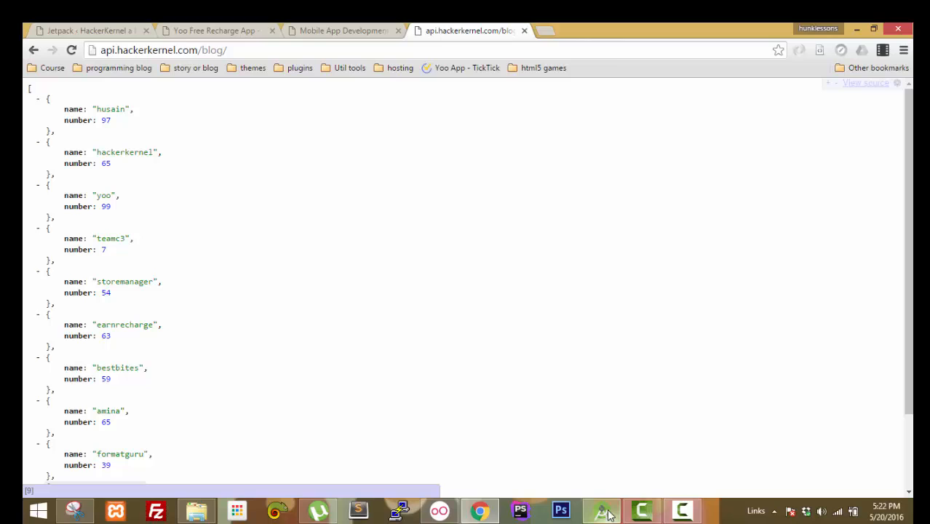
{"action": "left_click", "coordinate": [600, 510]}
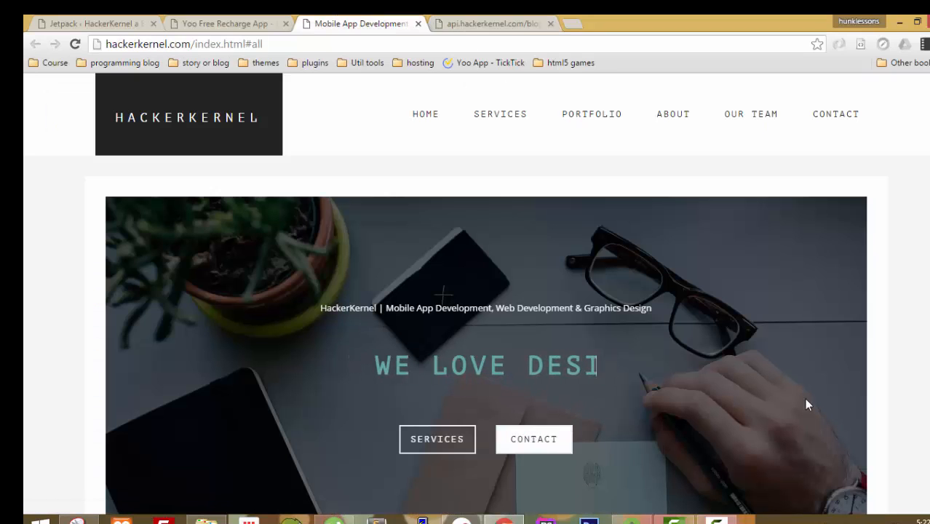
{"action": "scroll", "scroll_direction": "down", "scroll_amount": 3}
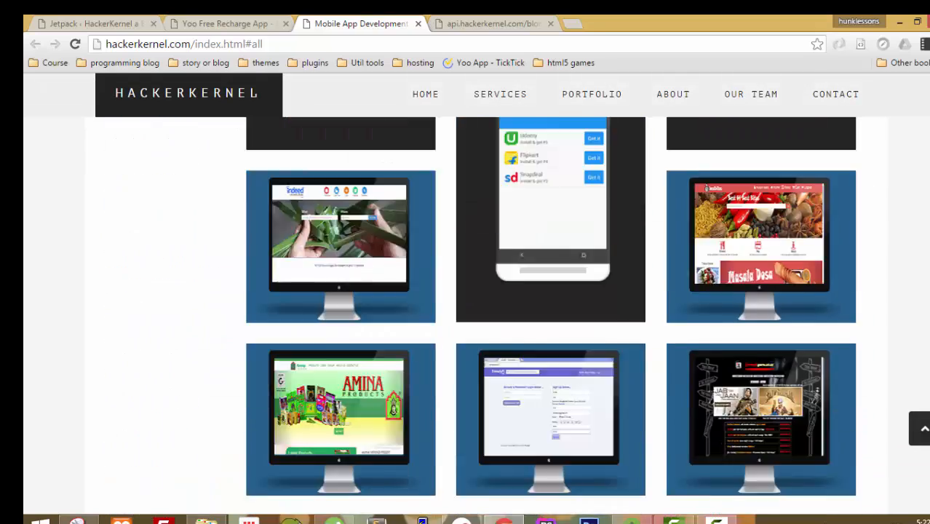
{"action": "scroll", "scroll_direction": "down", "scroll_amount": 3}
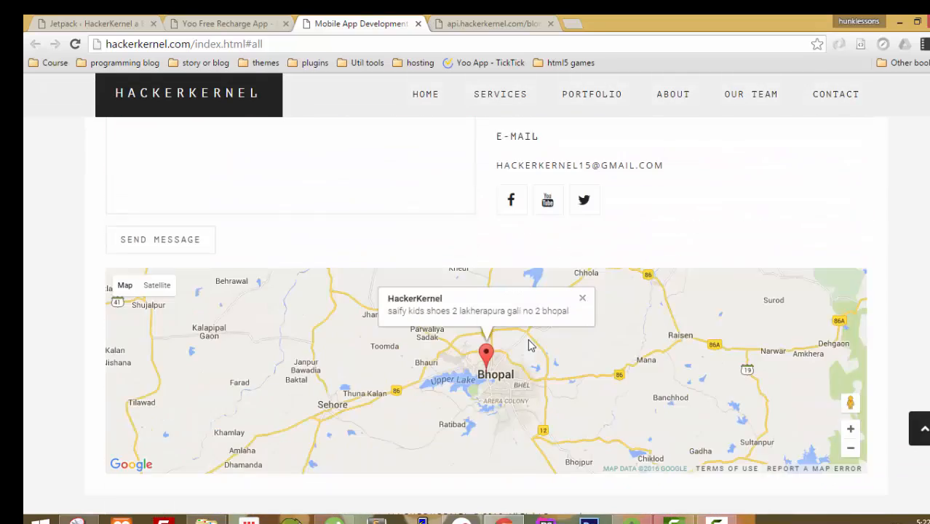
{"action": "scroll", "scroll_direction": "down", "scroll_amount": 3}
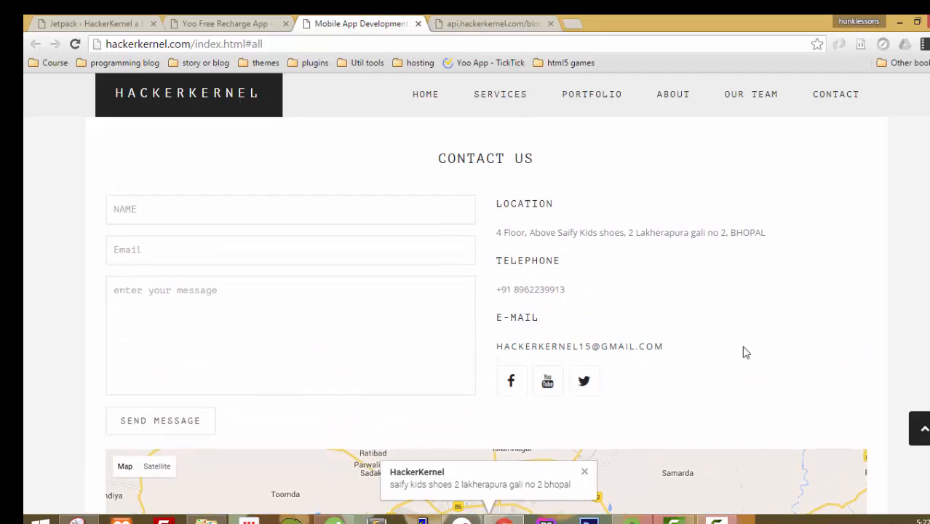
{"action": "mouse_move", "coordinate": [582, 266]}
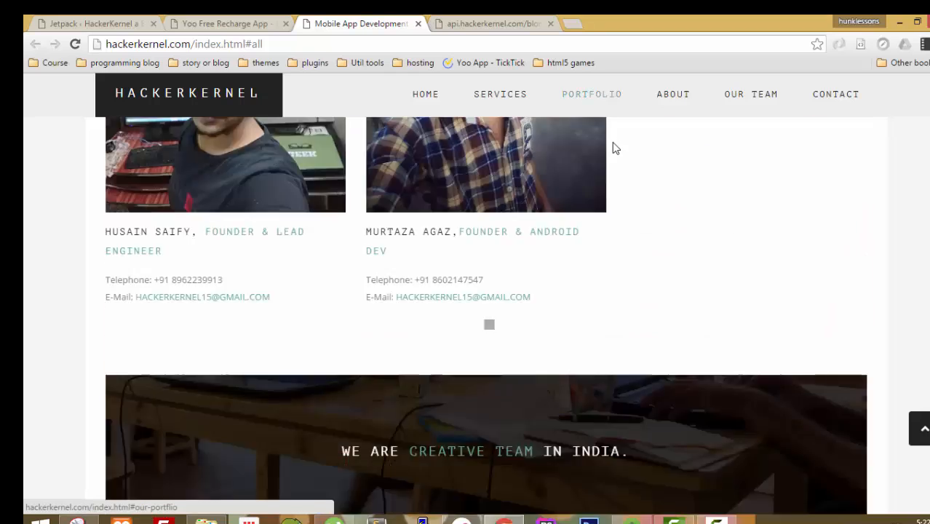
{"action": "scroll", "scroll_direction": "up", "scroll_amount": 3}
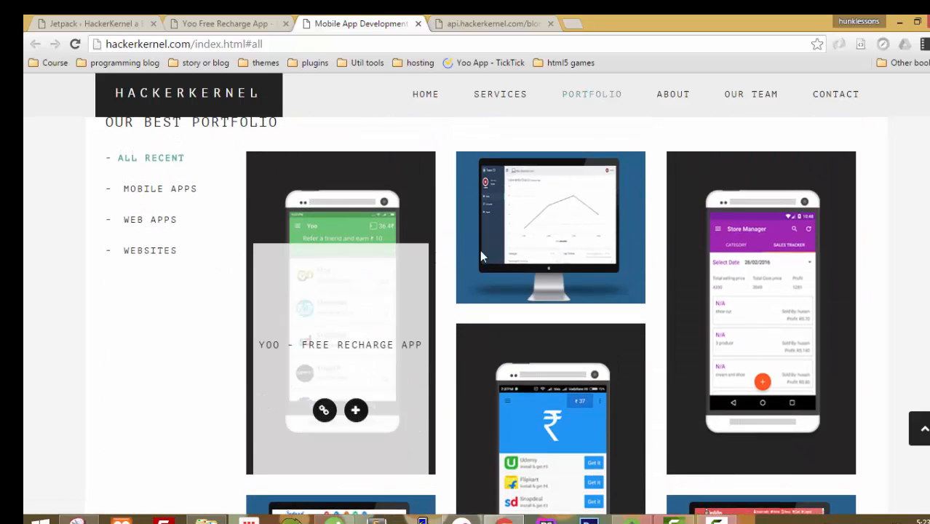